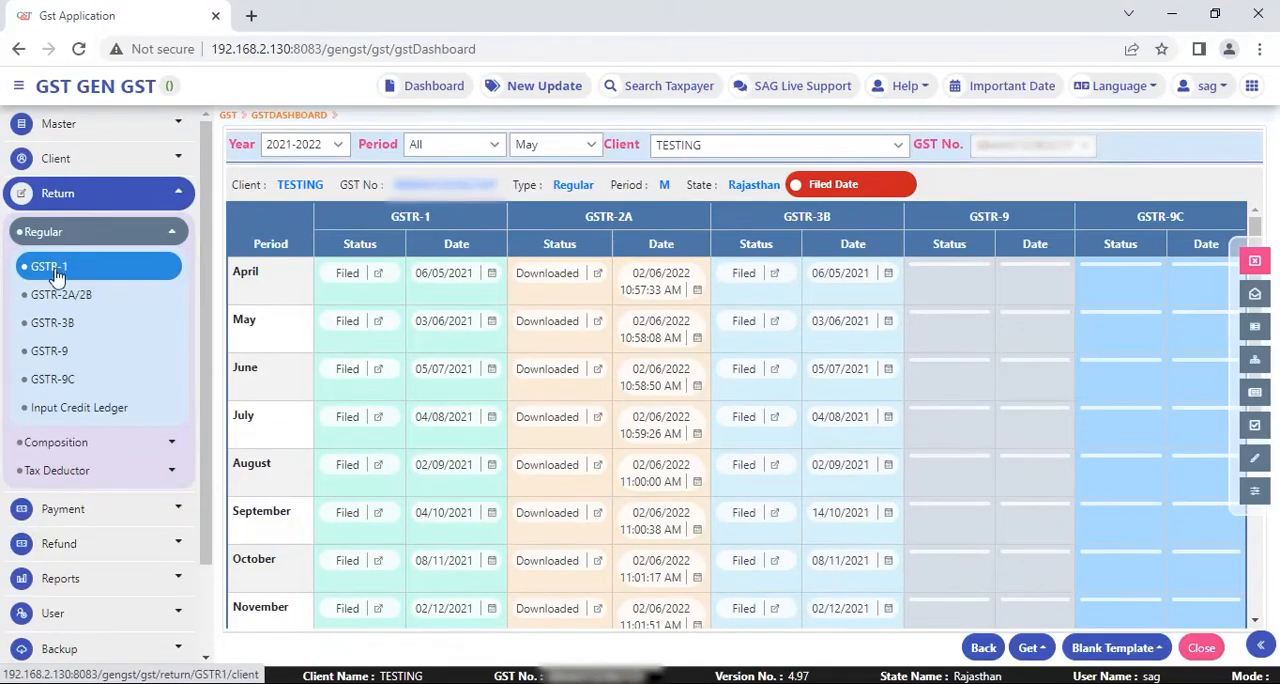
Show the GSTR-1 client list and tick client 7 for processing
left_click(49, 266)
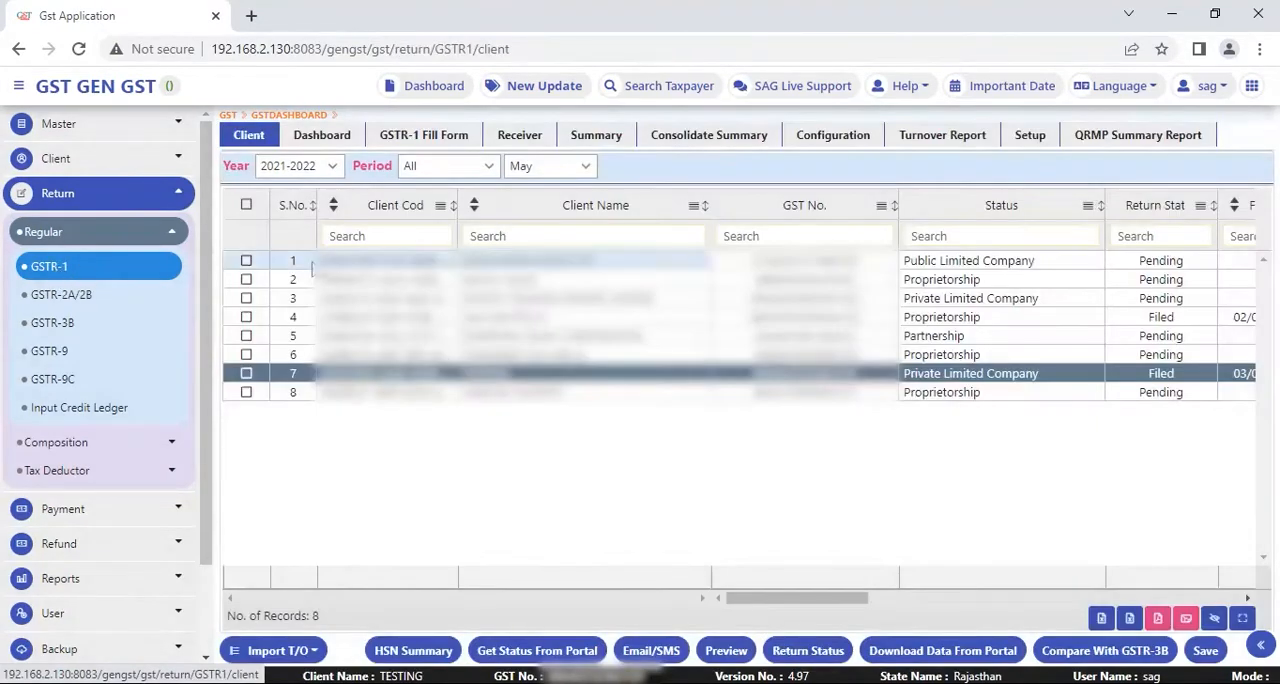
left_click(246, 373)
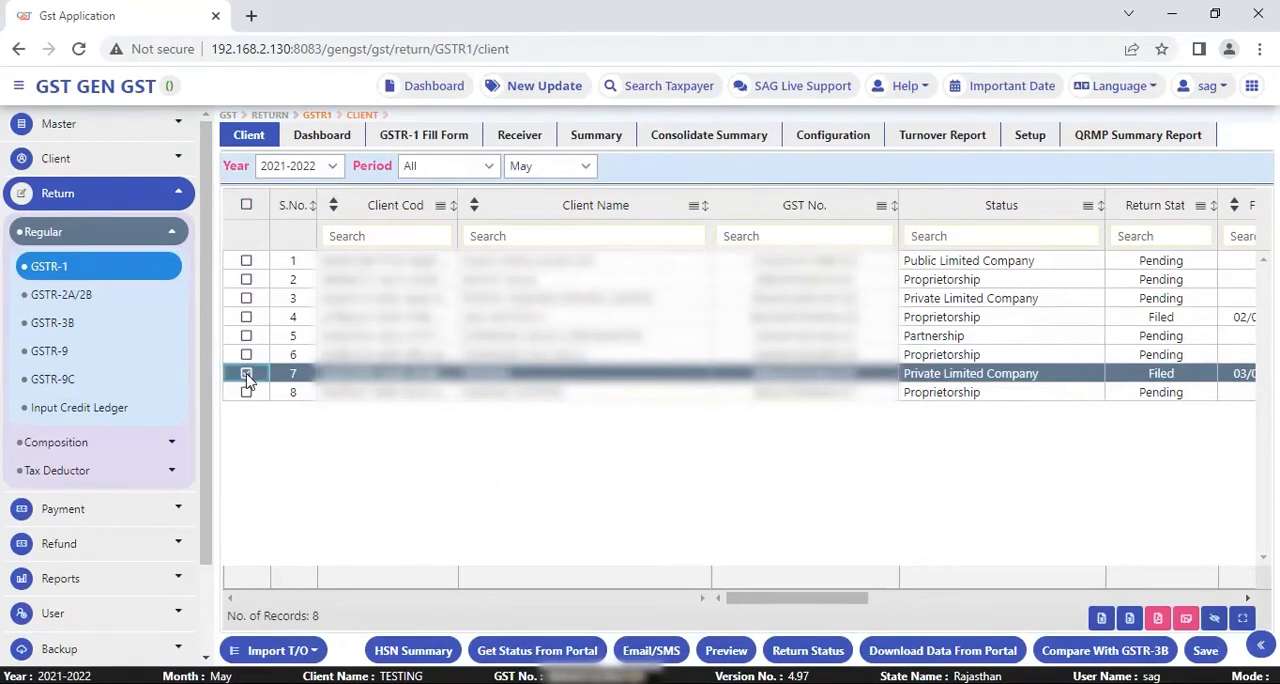
left_click(246, 373)
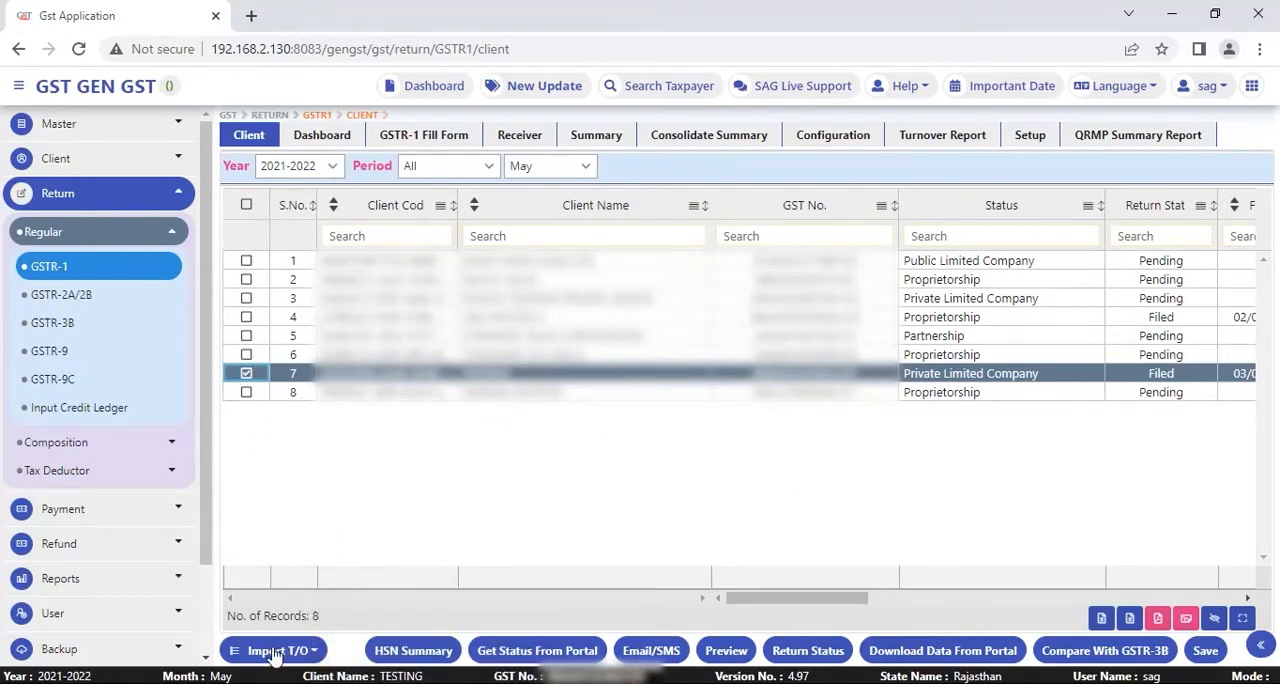
Start a turnover download from the GST portal, bringing up the GSTN login for the ticked client
left_click(275, 650)
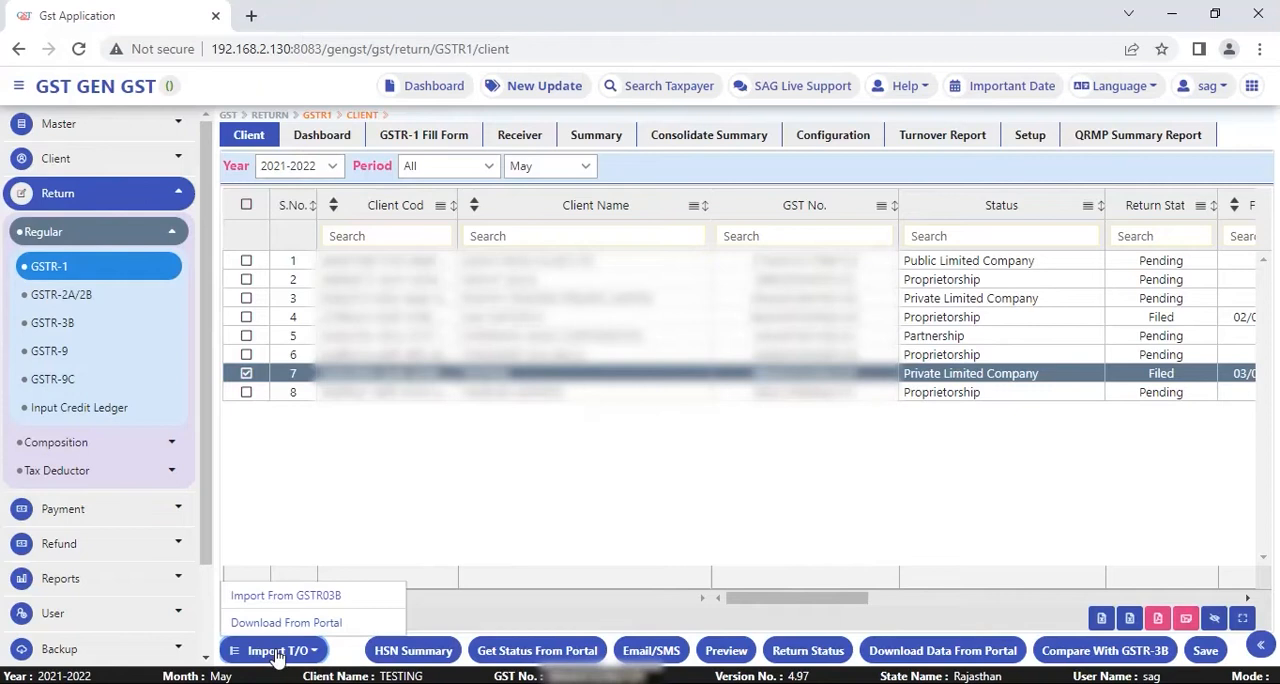
mouse_move(285, 645)
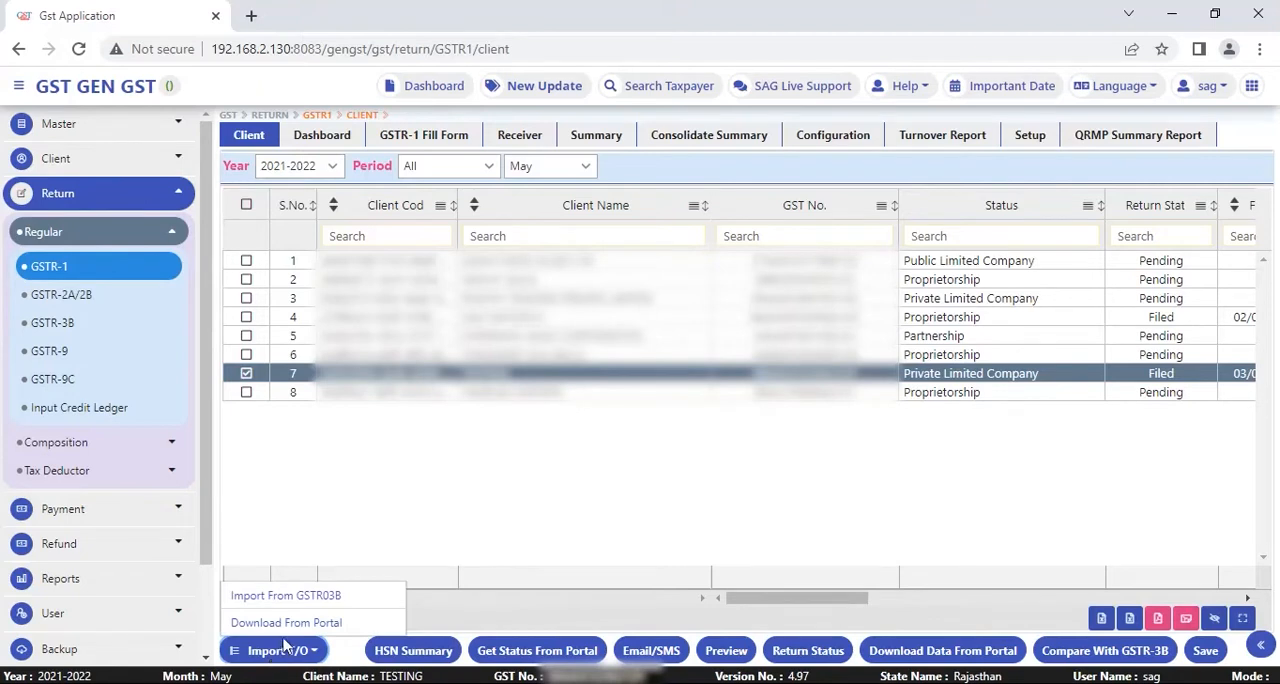
mouse_move(285, 595)
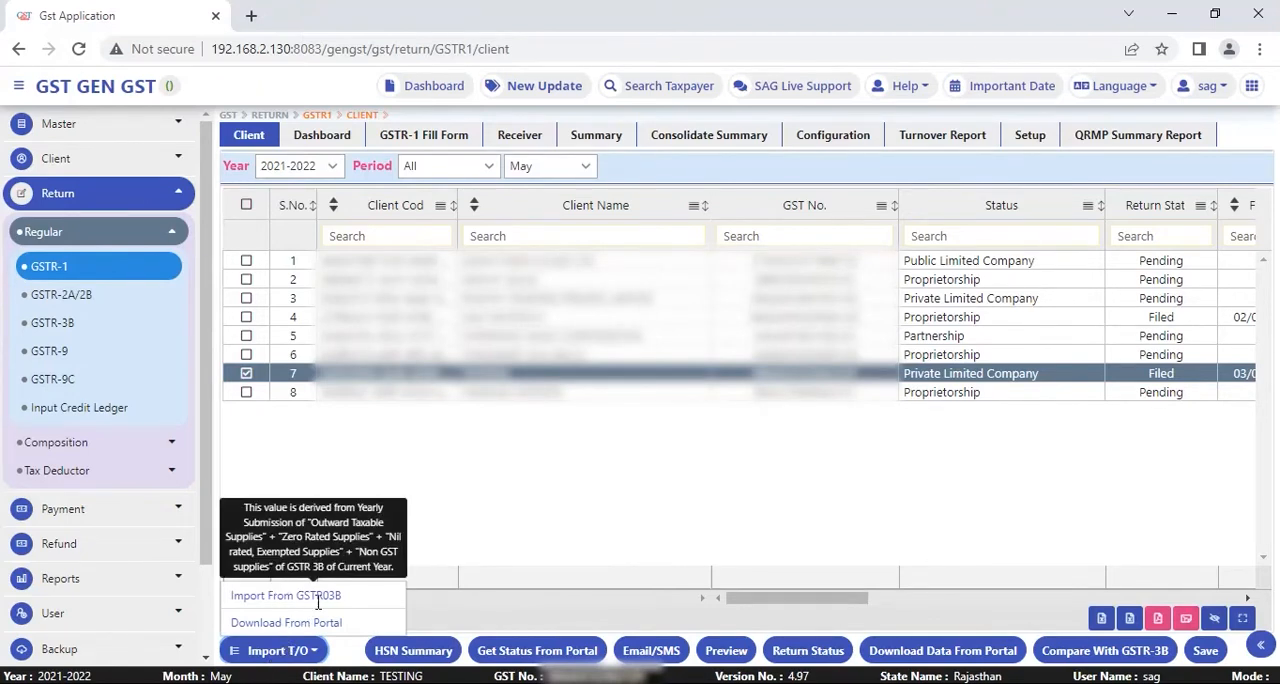
mouse_move(356, 603)
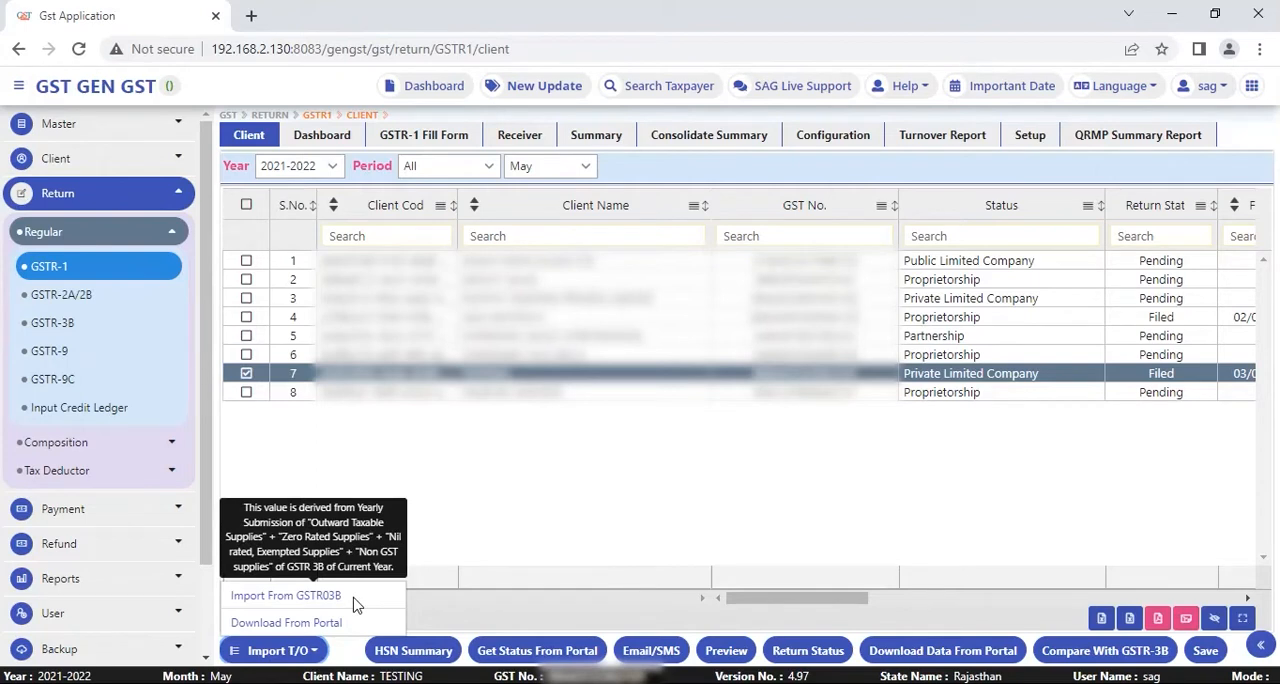
mouse_move(386, 509)
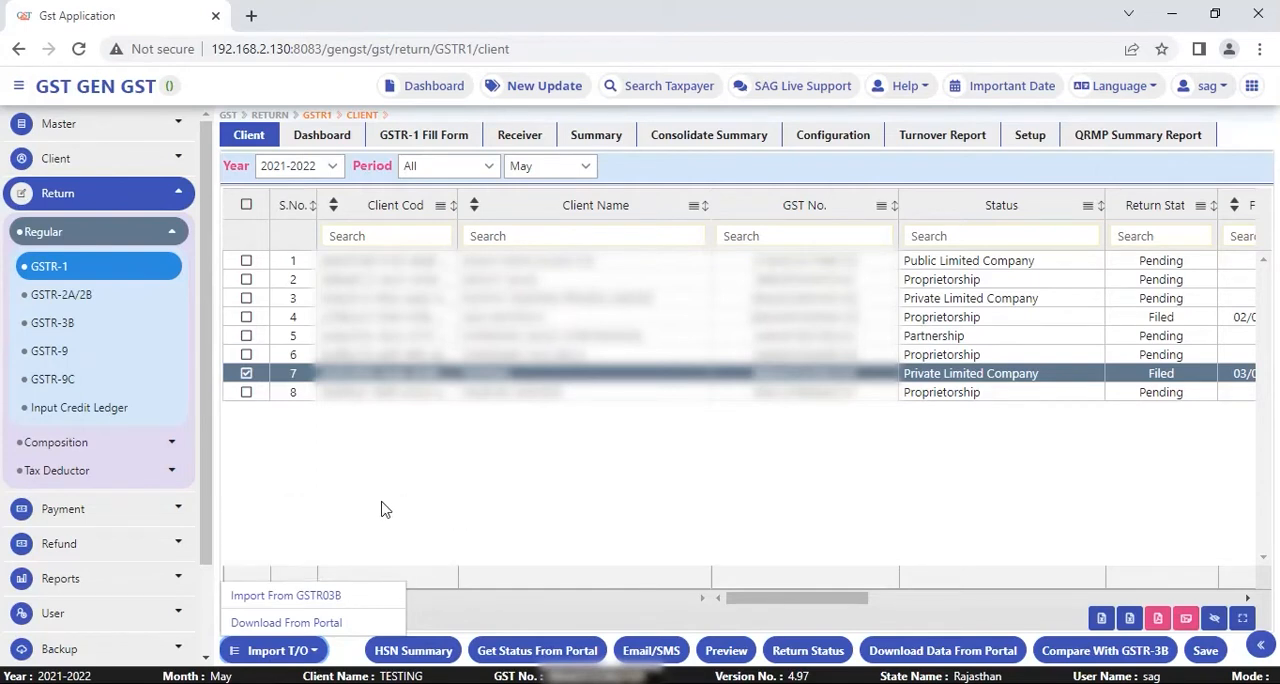
mouse_move(295, 622)
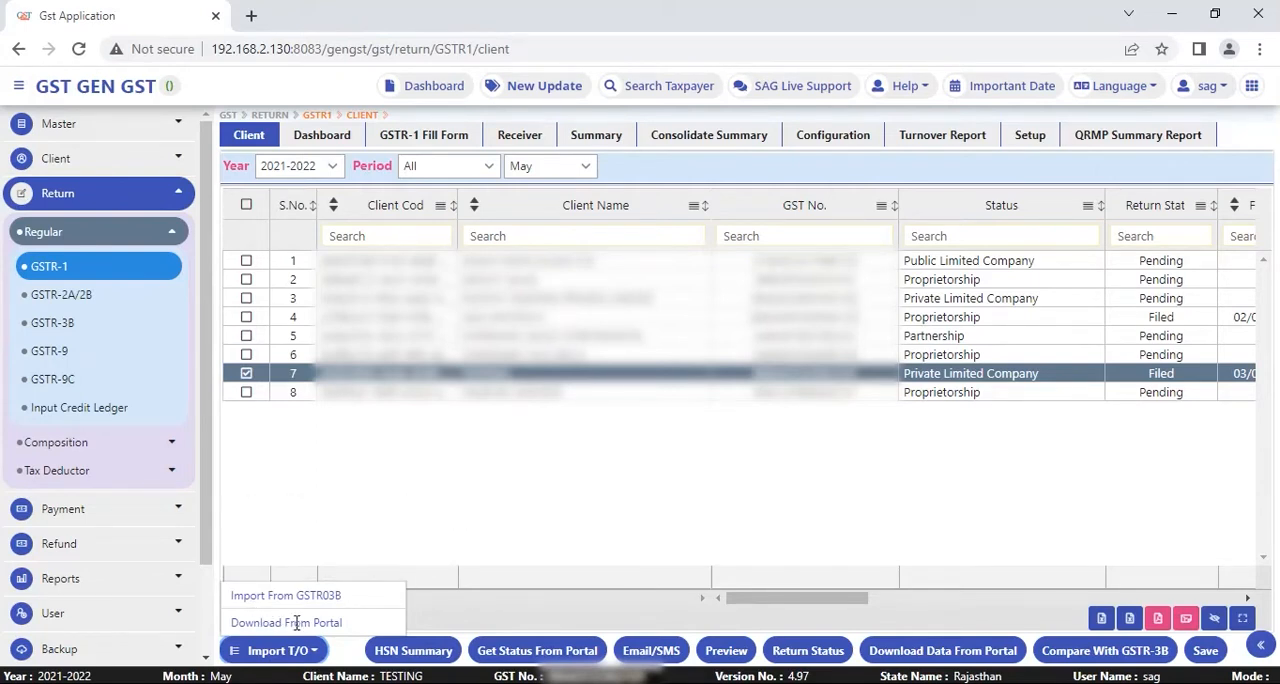
left_click(286, 622)
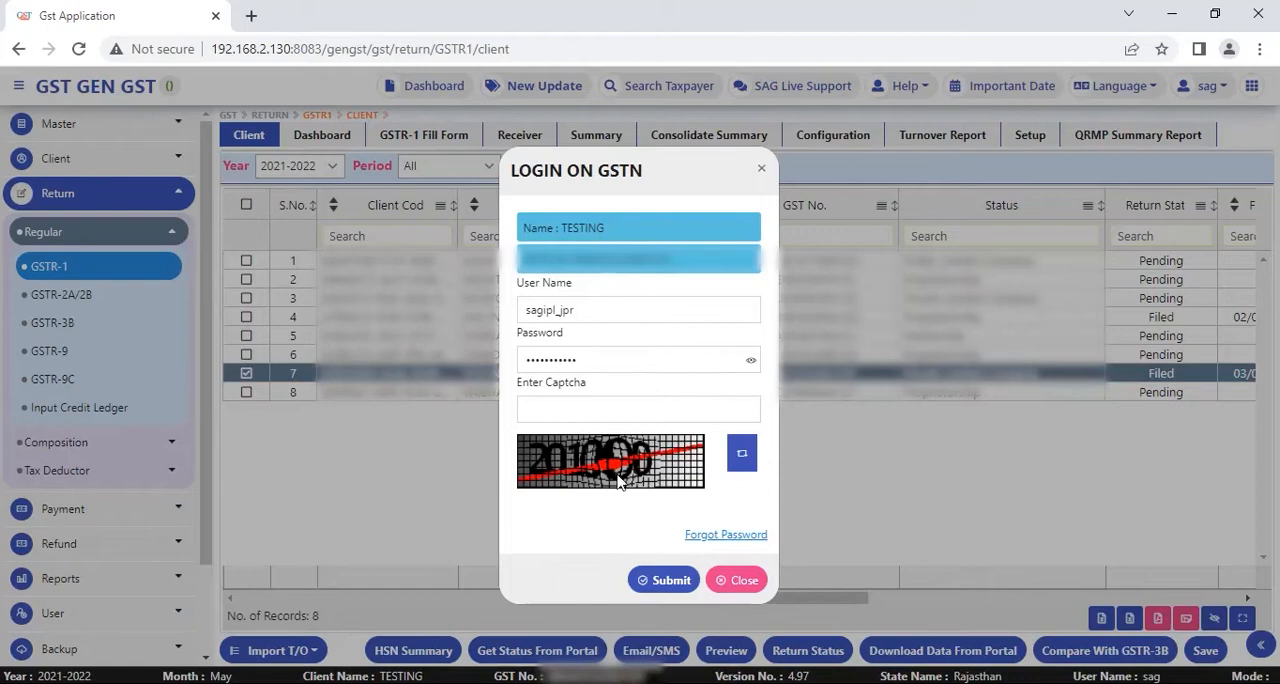
Submit the GSTN login so client 7's turnover 149410836.91 fills in from the portal
left_click(744, 580)
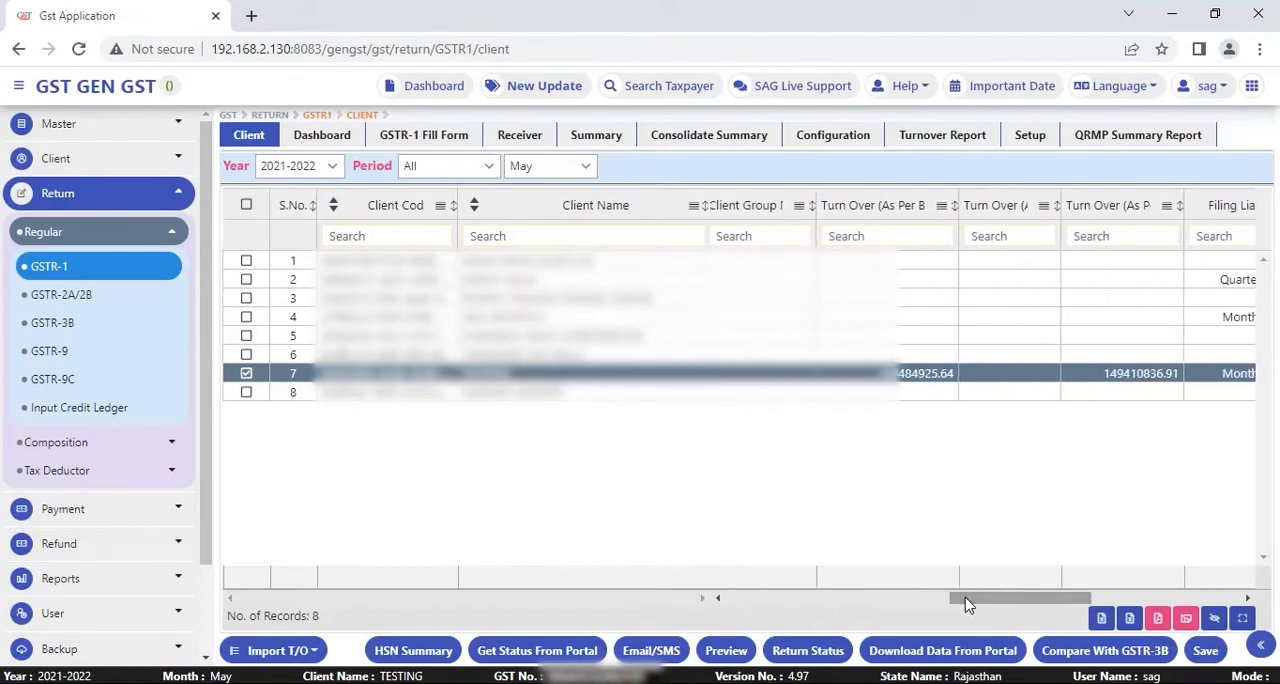
scroll("left", 3)
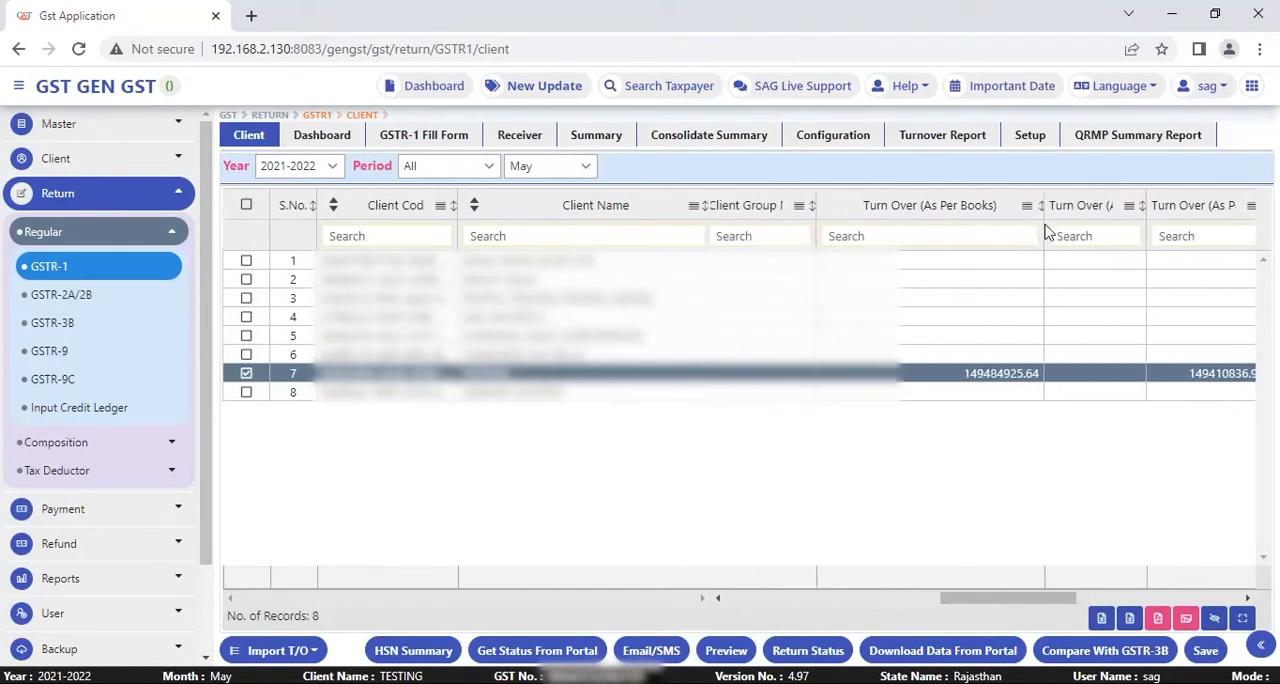
scroll("right", 3)
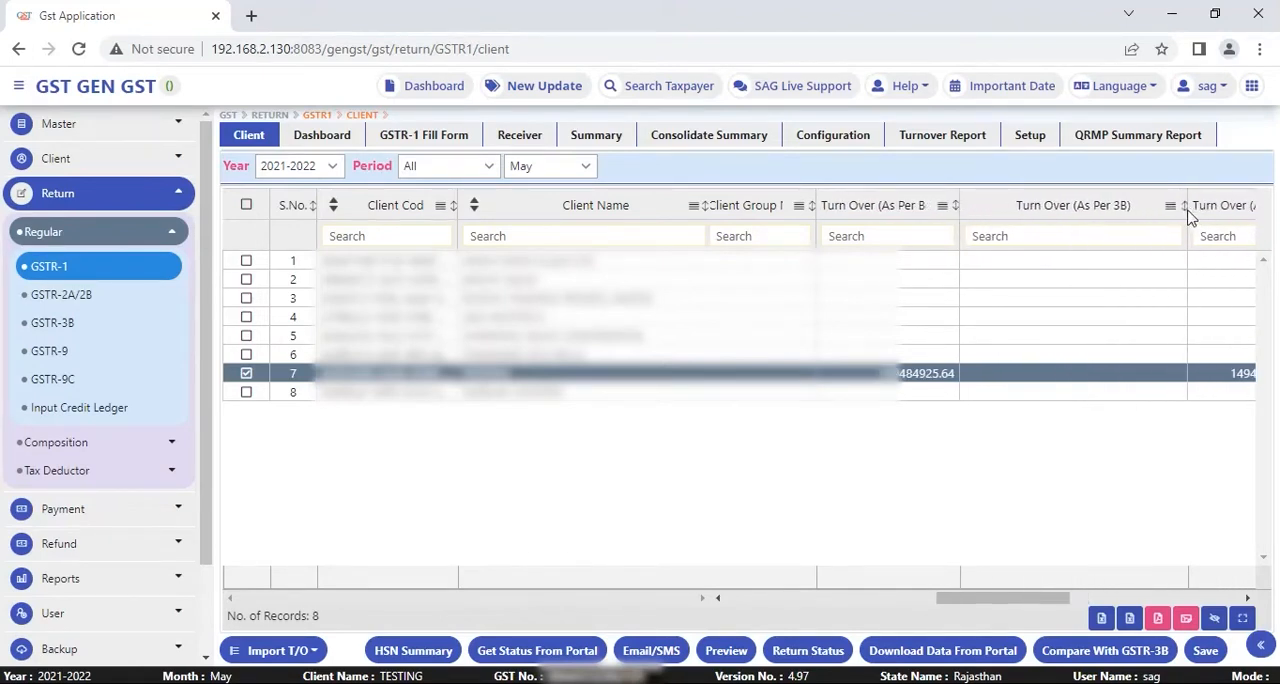
scroll("right", 3)
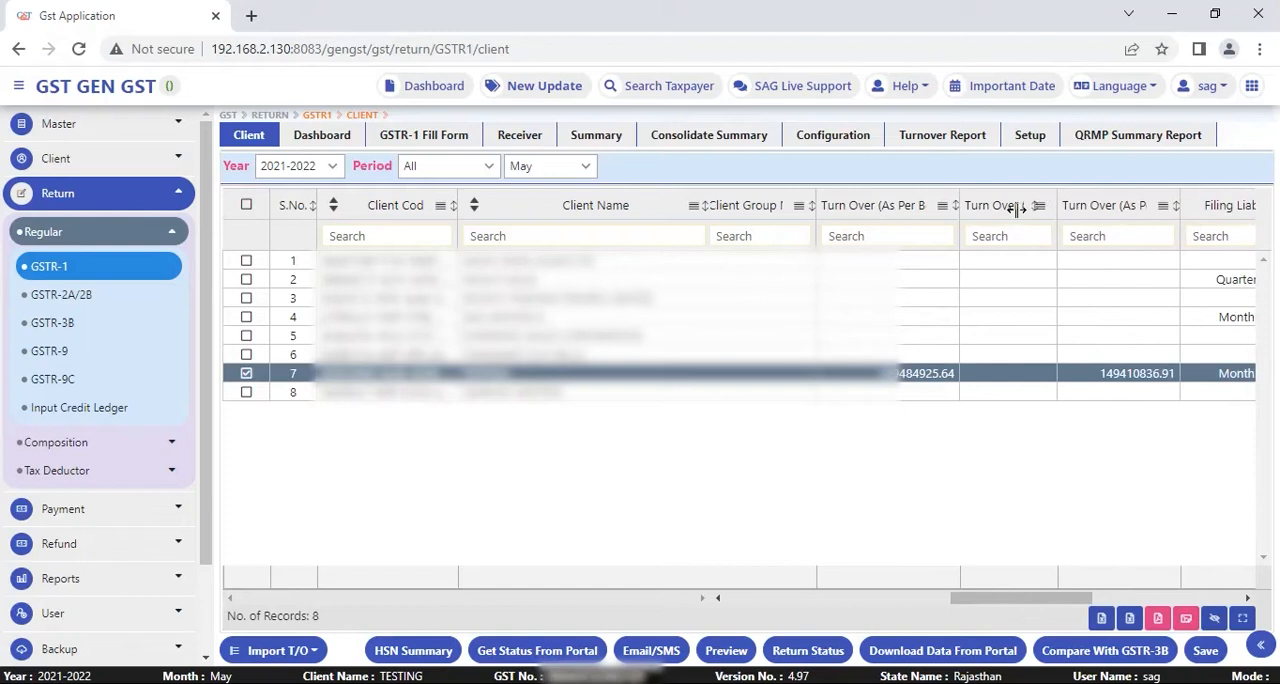
scroll("right", 3)
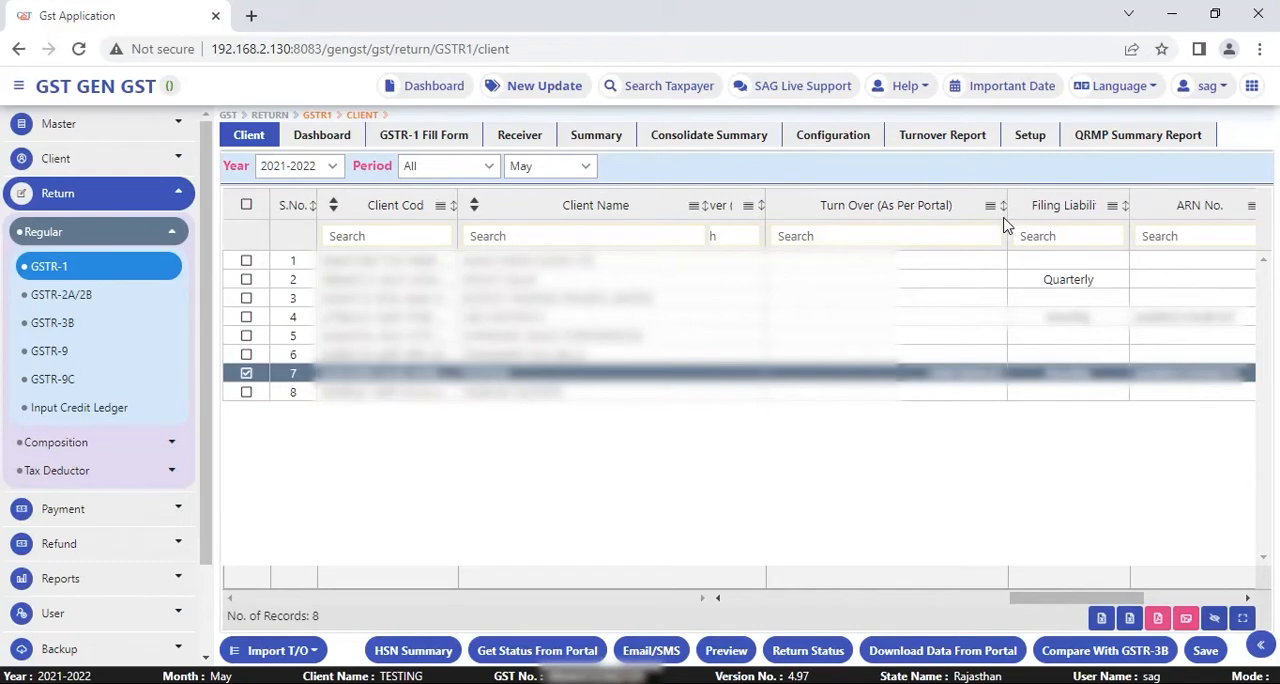
scroll("right", 3)
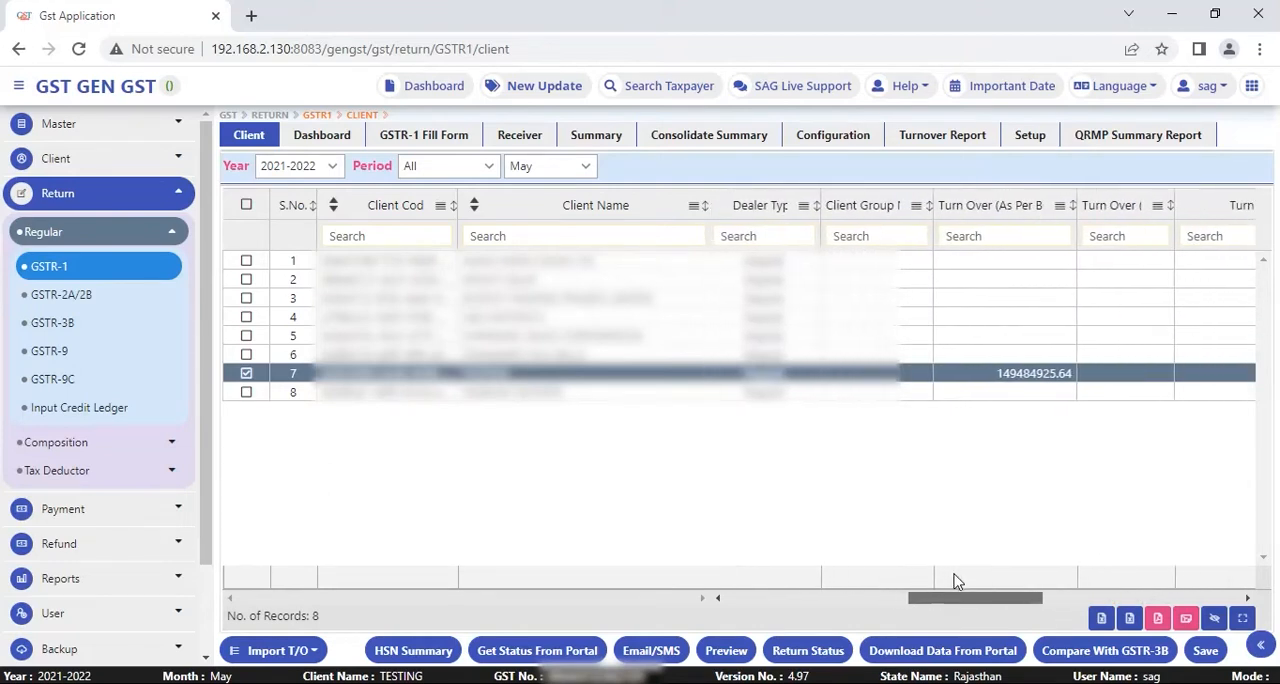
scroll("right", 3)
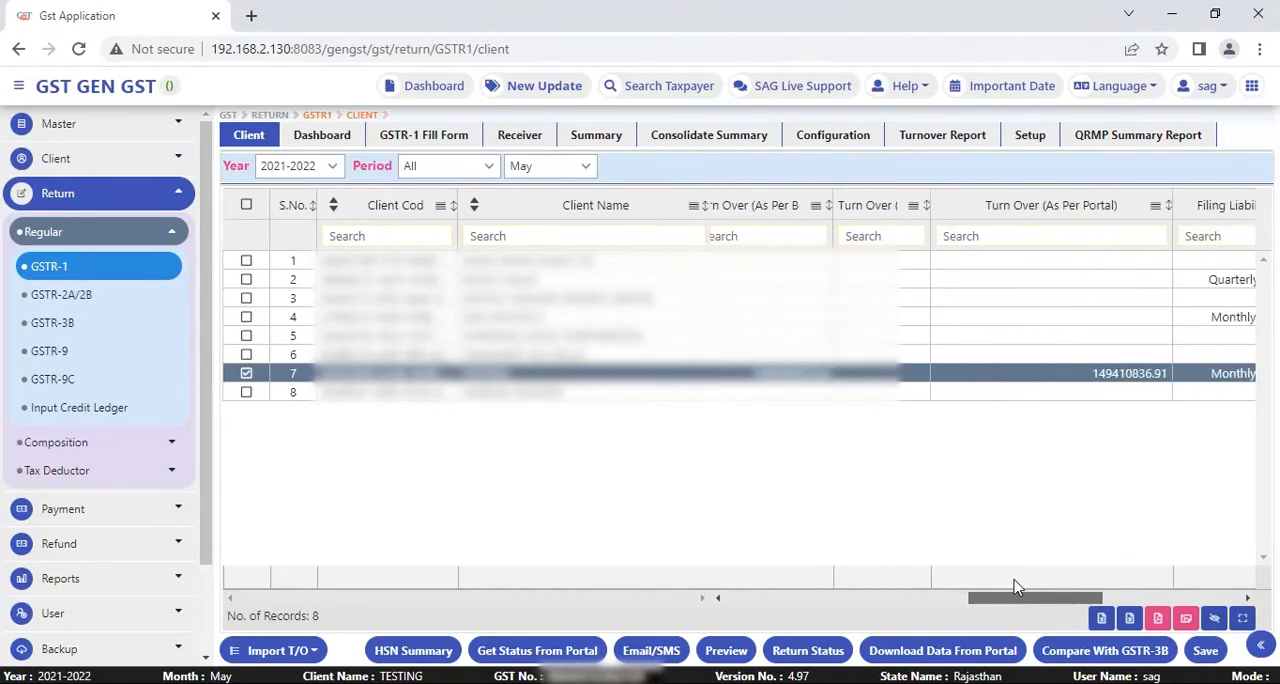
scroll("right", 3)
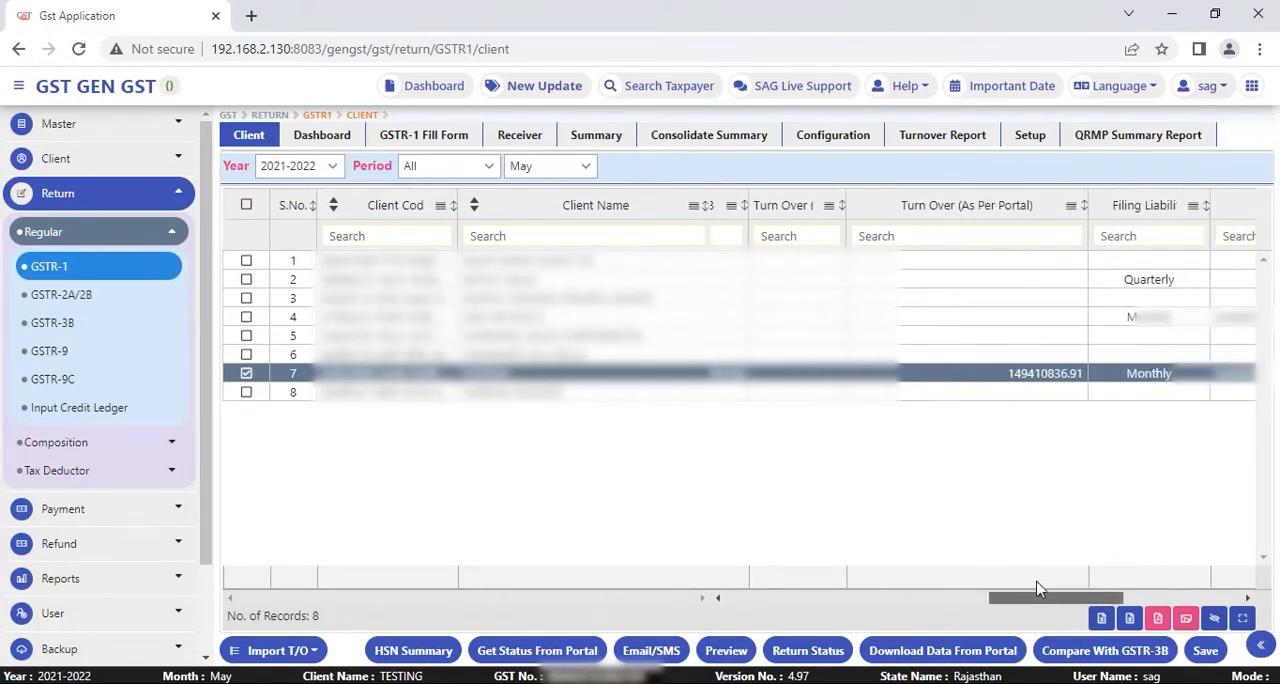
scroll("right", 3)
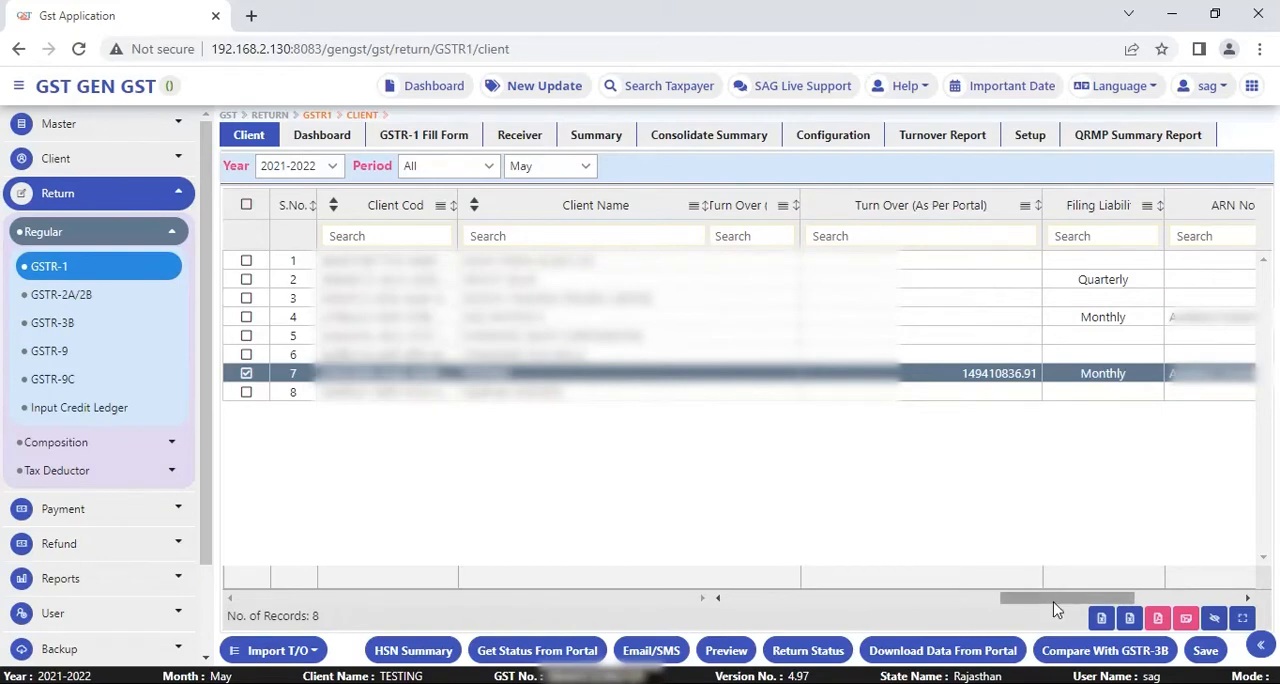
left_click(273, 650)
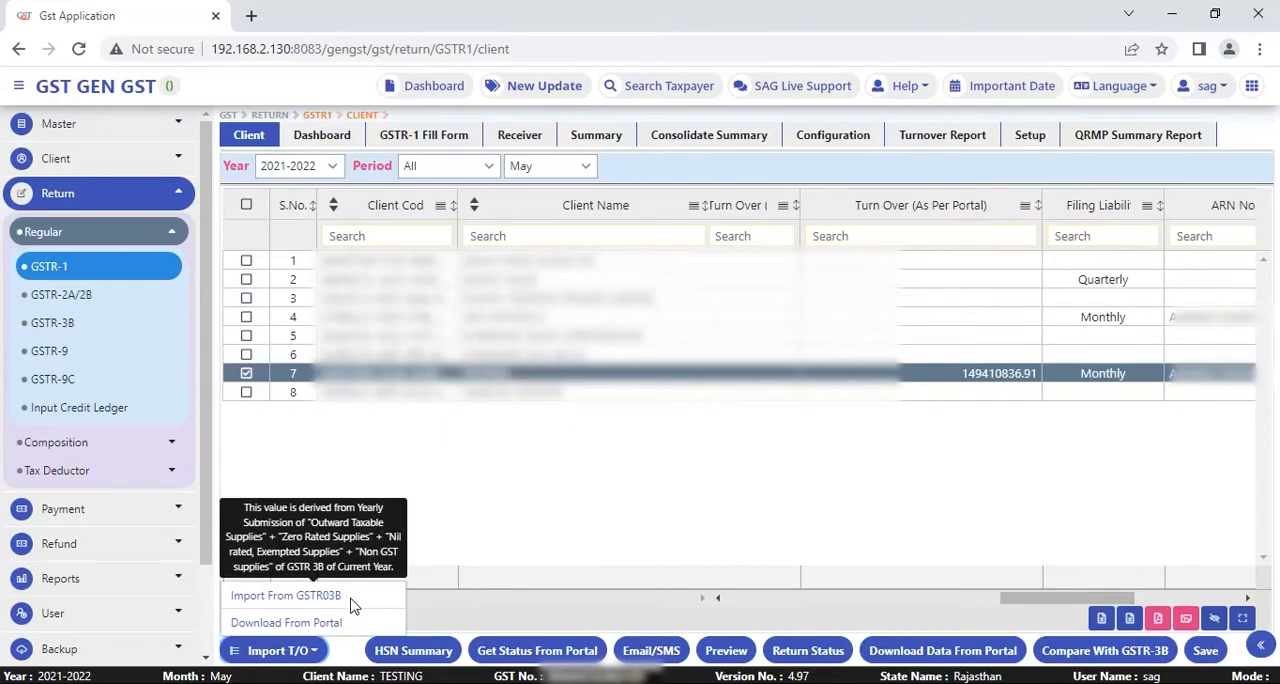
mouse_move(340, 622)
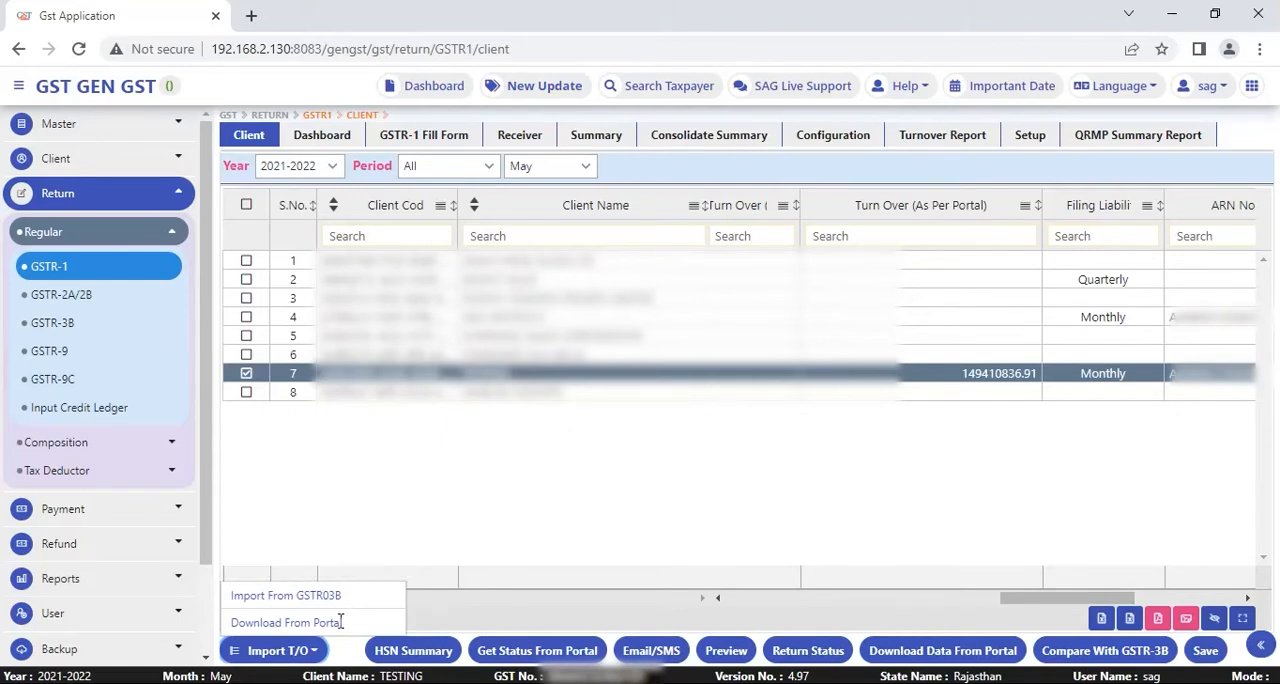
mouse_move(504, 511)
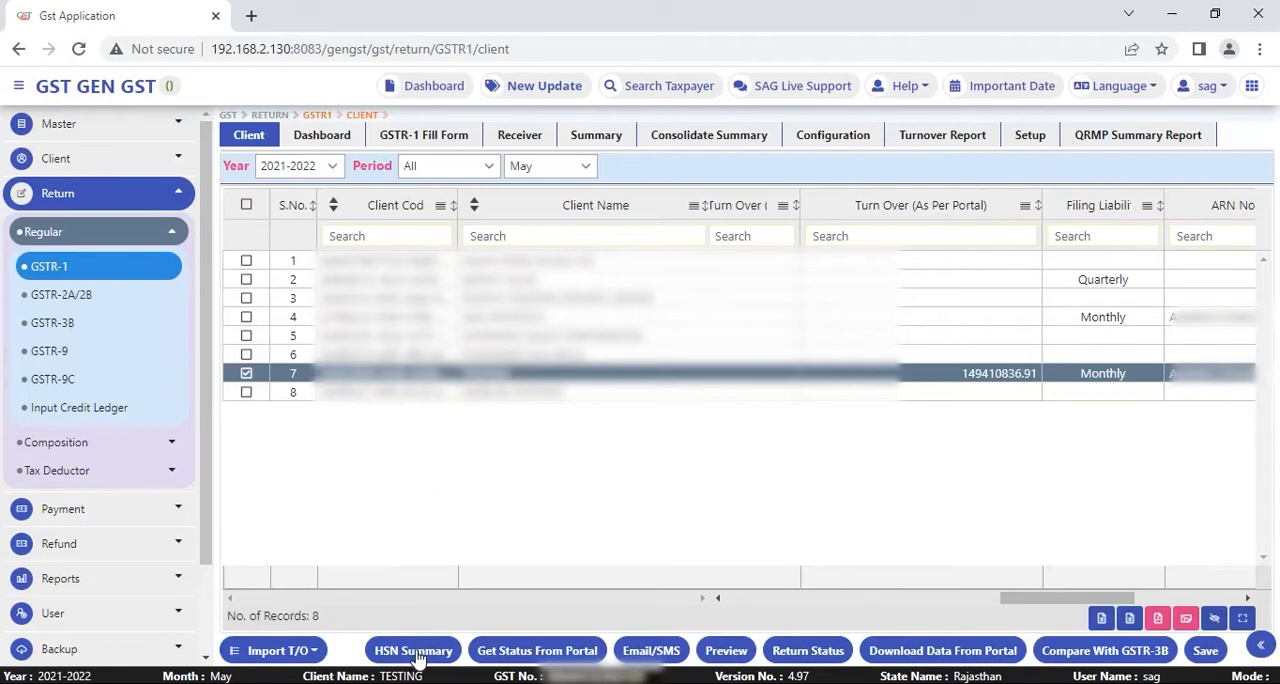
Show the HSN Summary comparison and dismiss the portal HSN download login unsubmitted
left_click(413, 650)
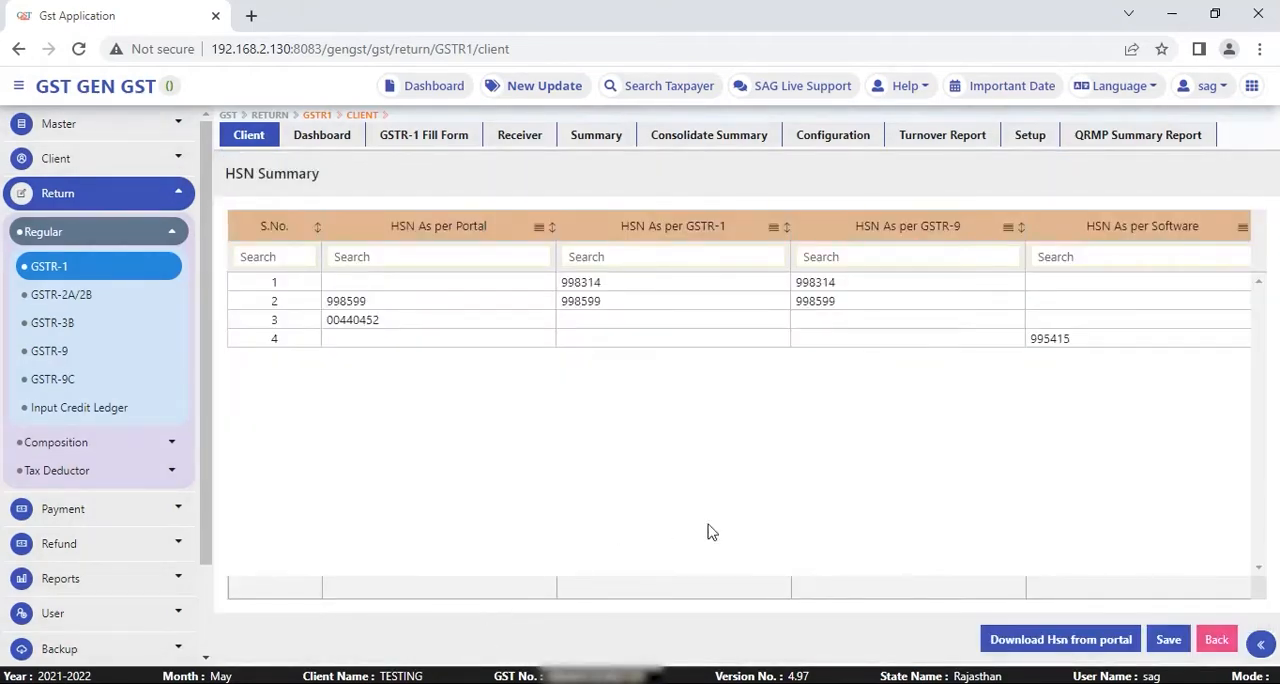
left_click(1060, 639)
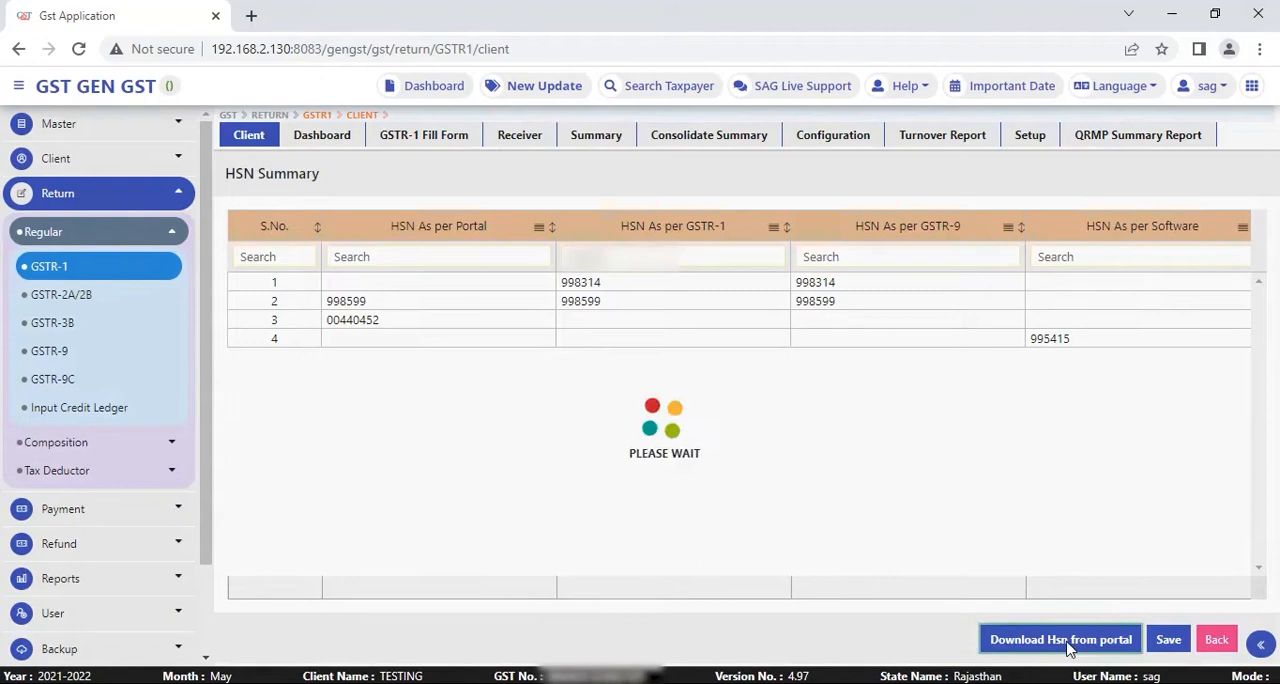
left_click(1060, 639)
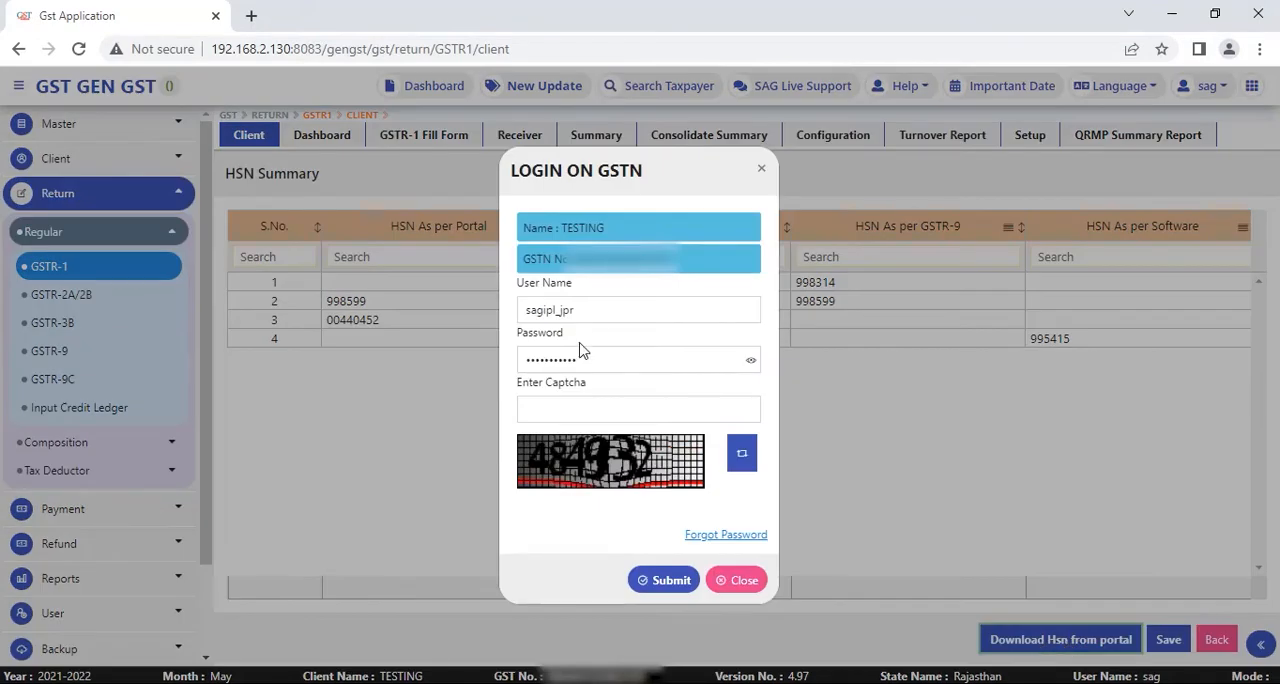
mouse_move(726, 534)
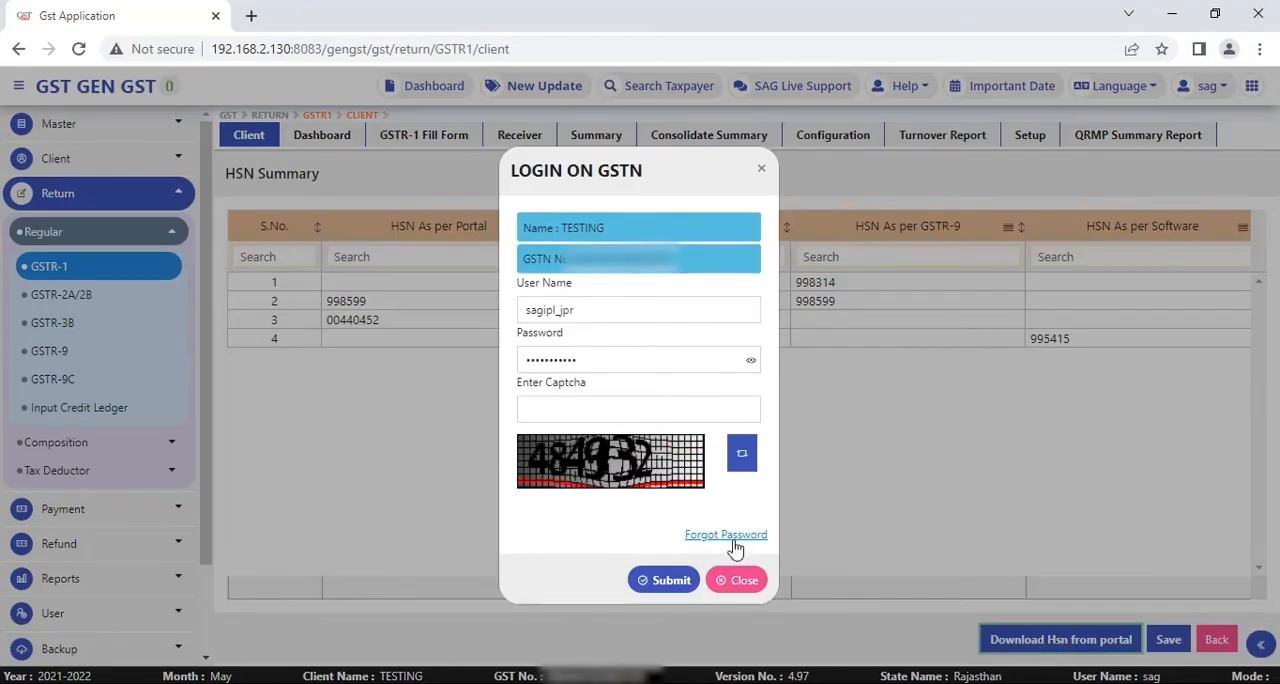
left_click(737, 580)
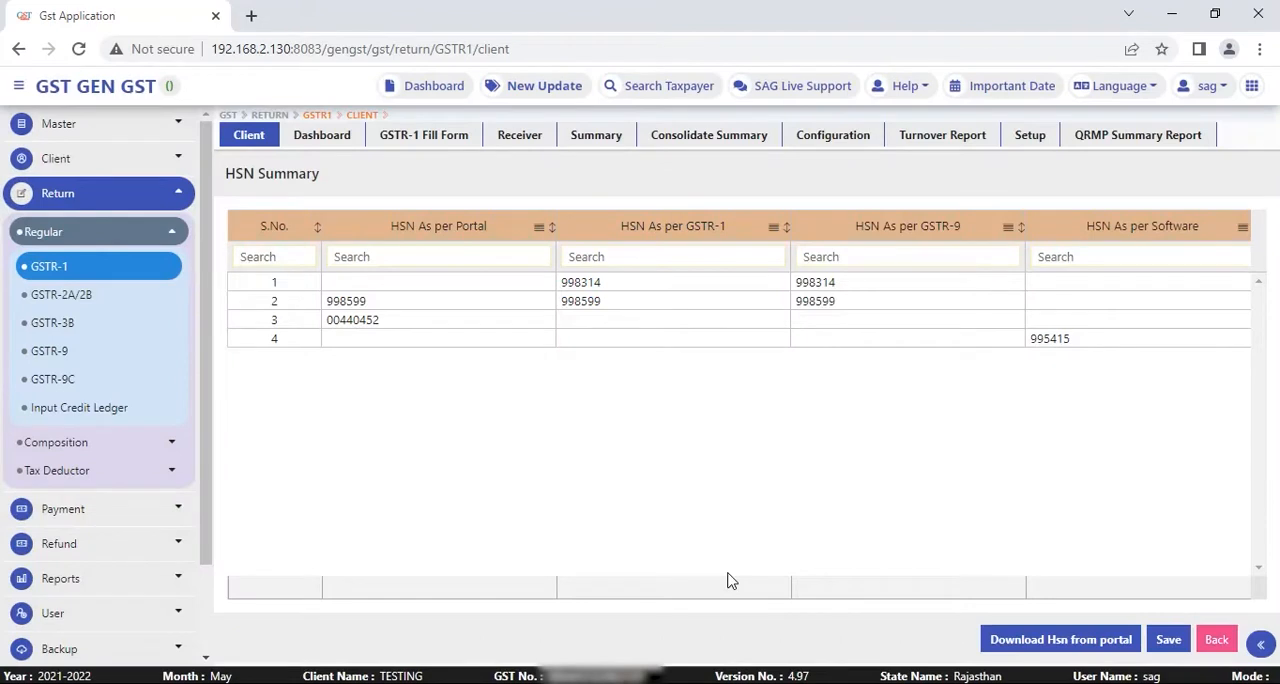
mouse_move(808, 612)
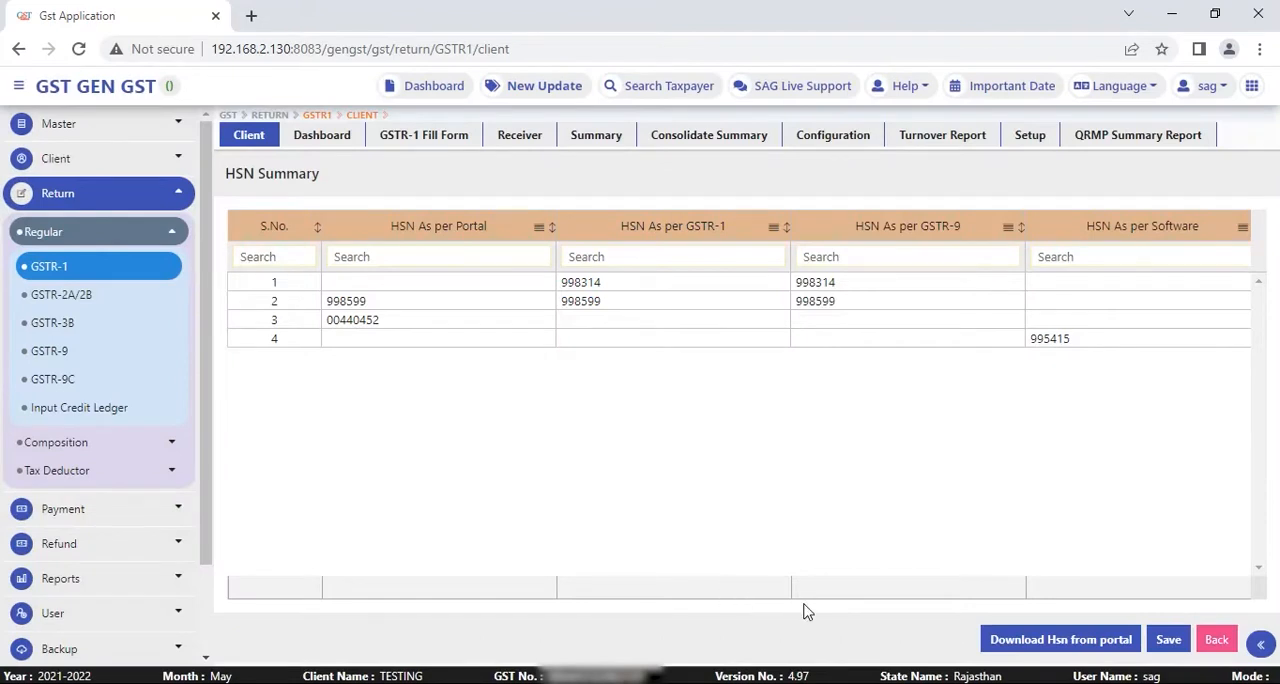
mouse_move(548, 248)
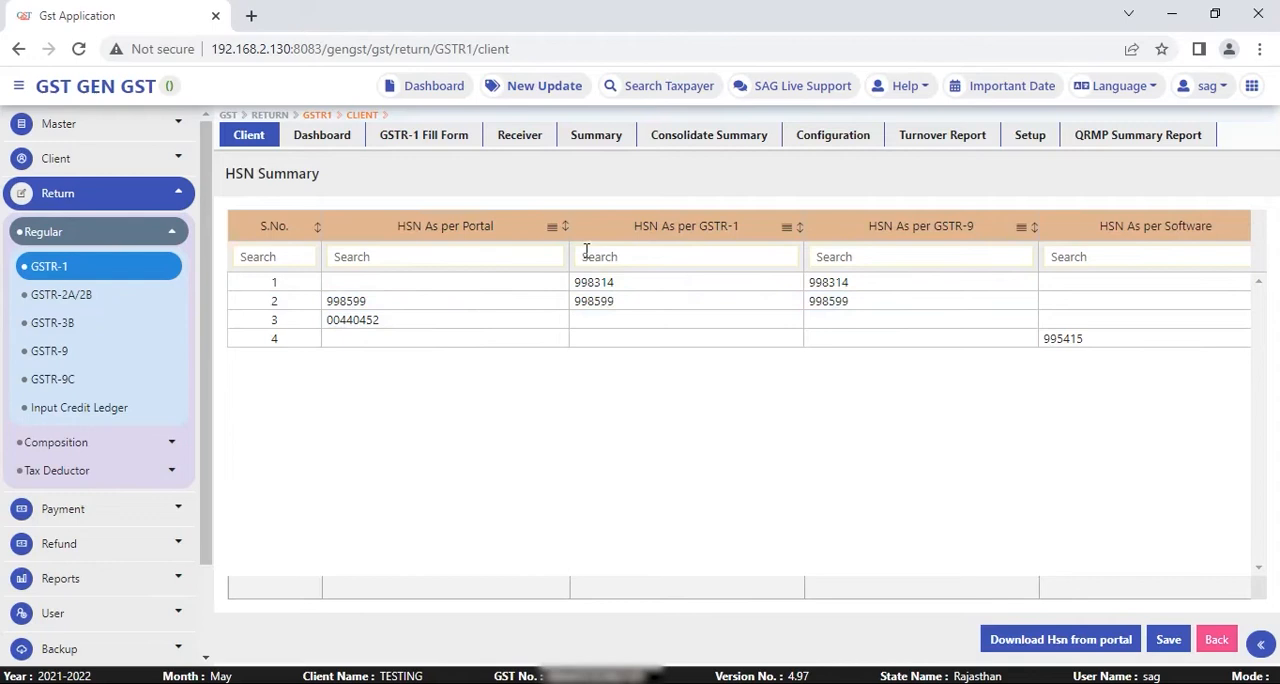
mouse_move(743, 250)
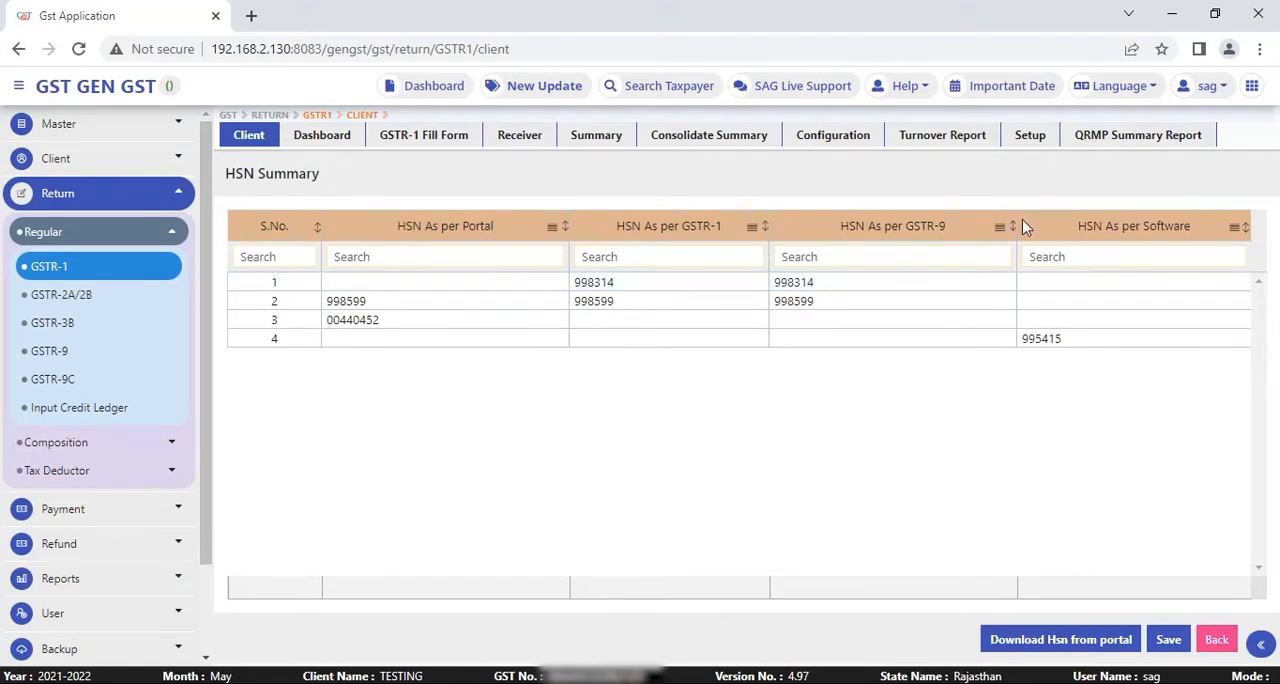
mouse_move(1207, 236)
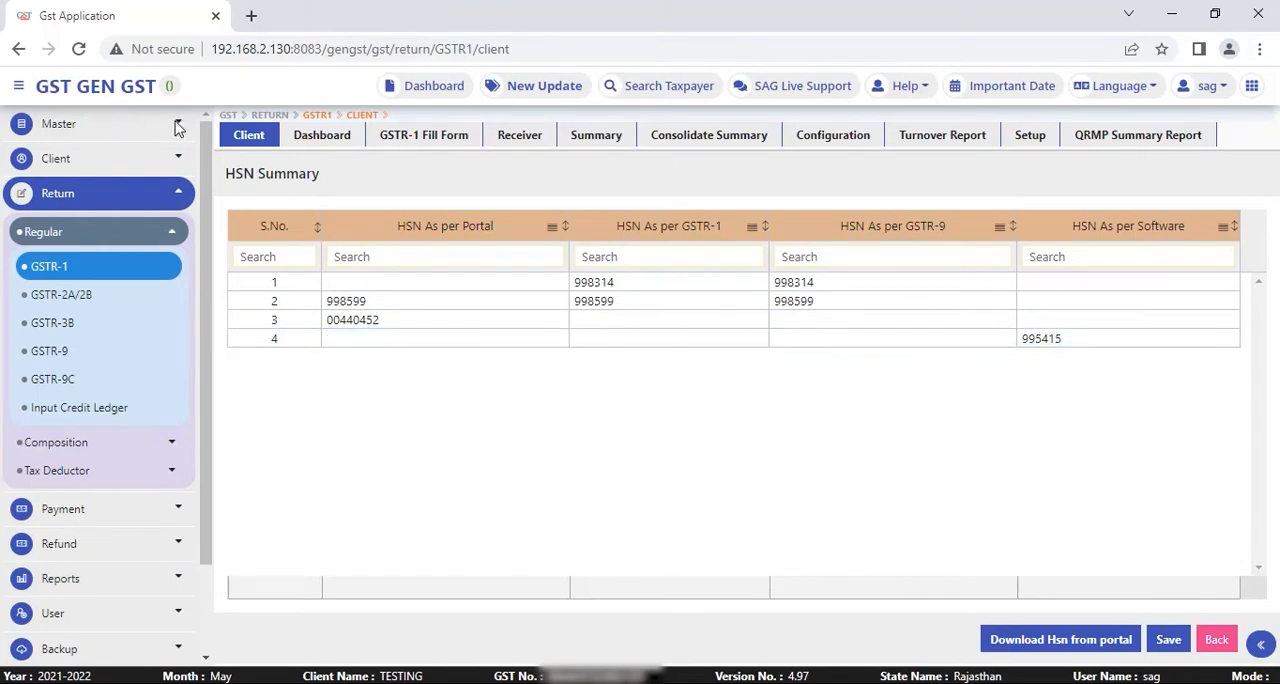
mouse_move(340, 522)
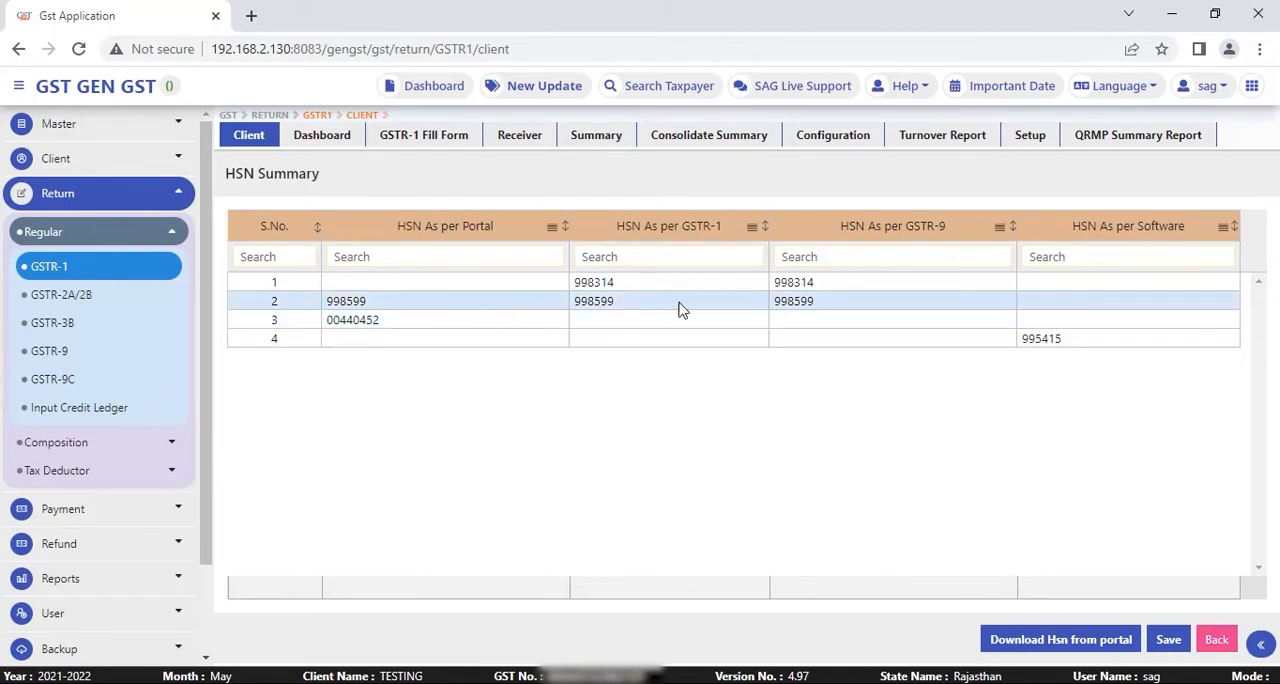
mouse_move(574, 431)
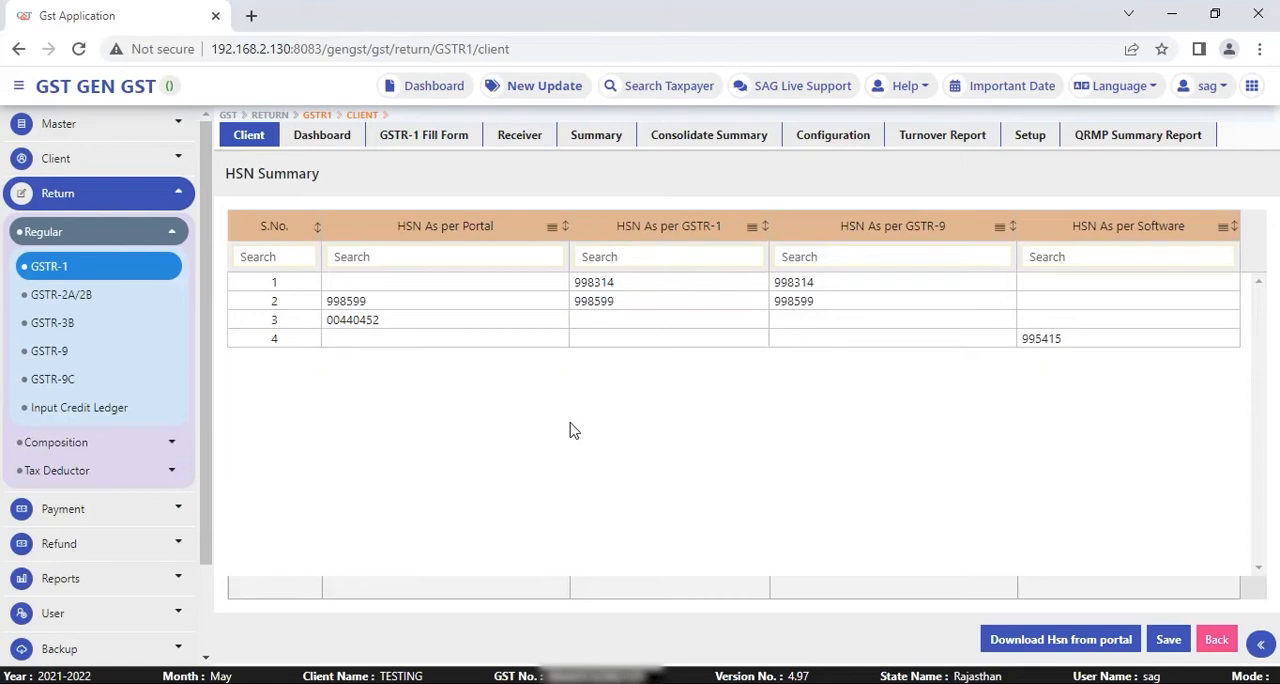
mouse_move(502, 301)
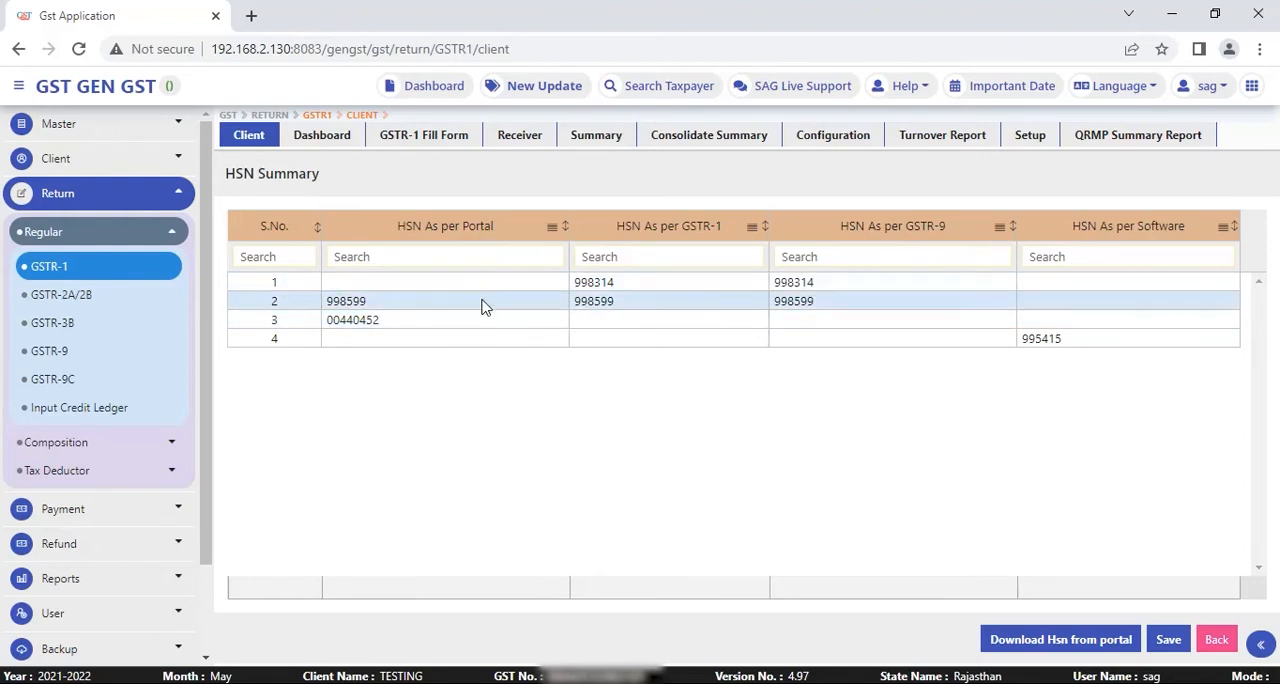
mouse_move(686, 240)
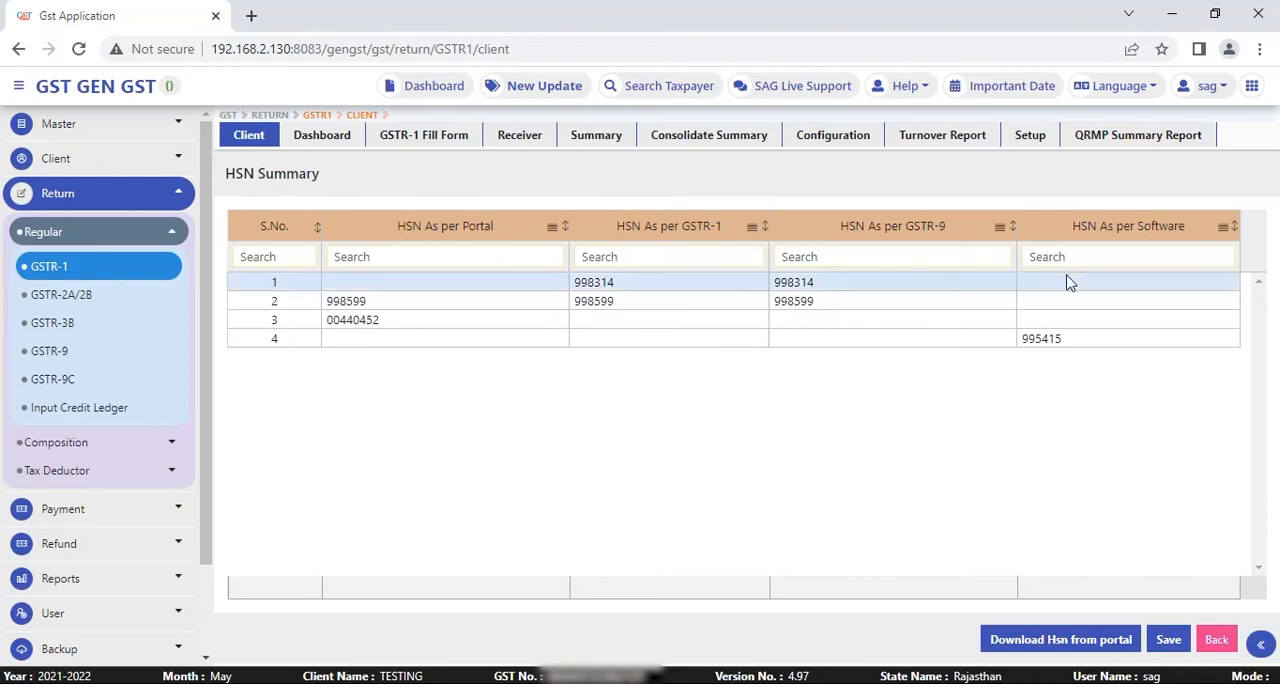
mouse_move(883, 285)
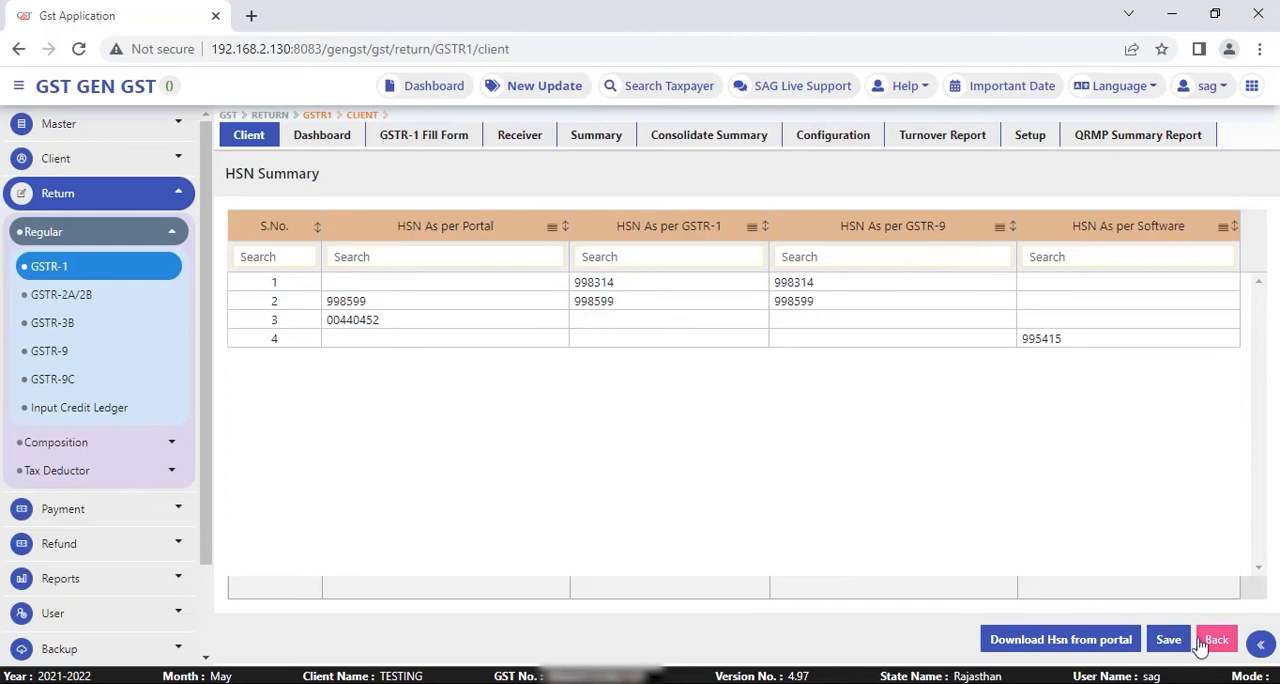
mouse_move(978, 518)
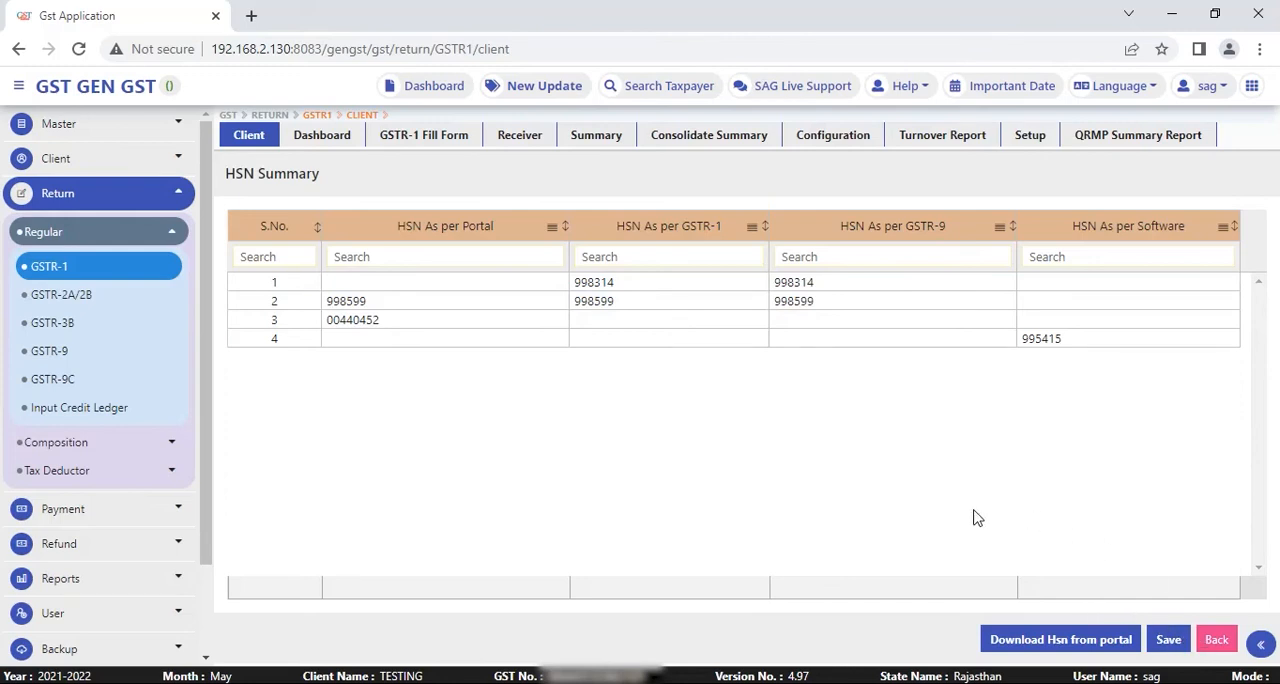